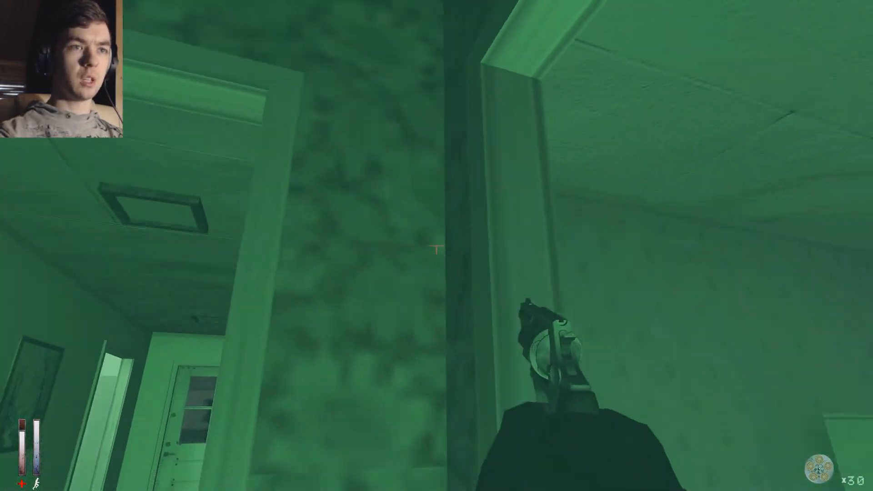
mouse_move(436, 252)
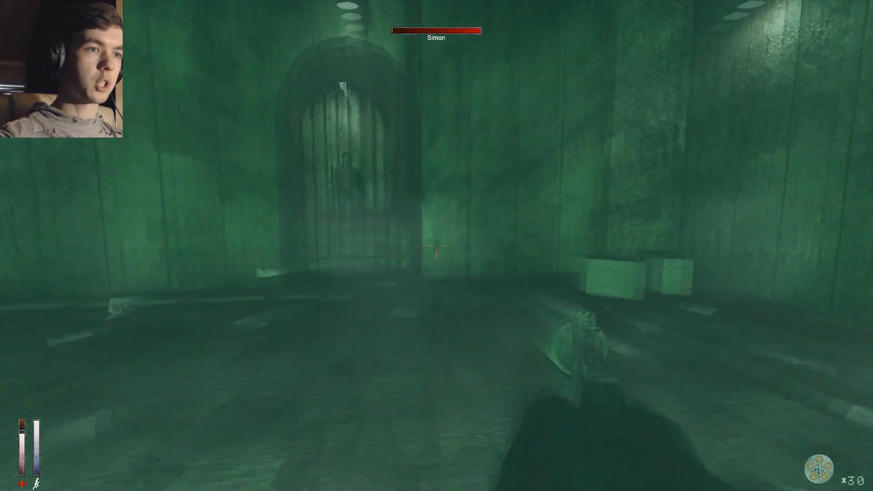
mouse_move(437, 250)
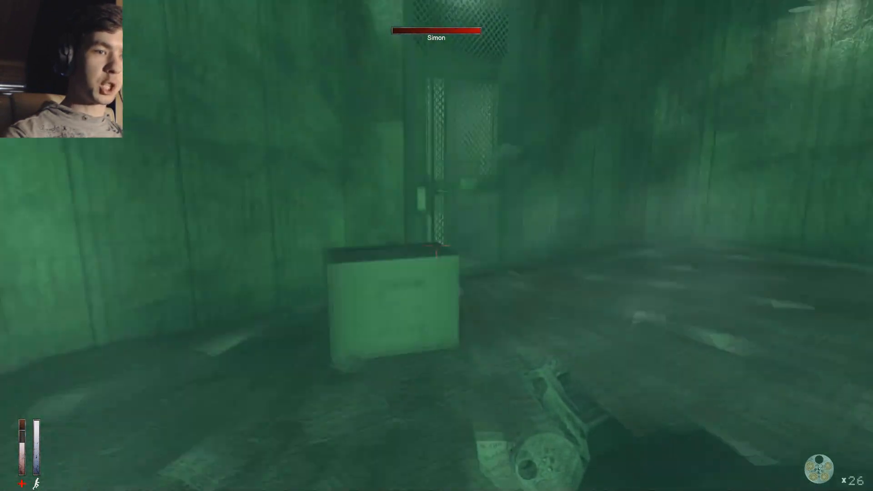
left_click(435, 259)
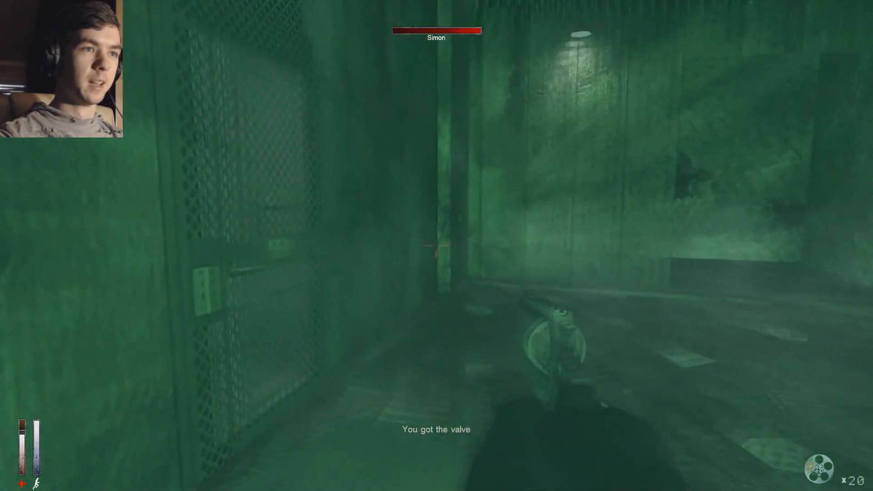
key("Tab")
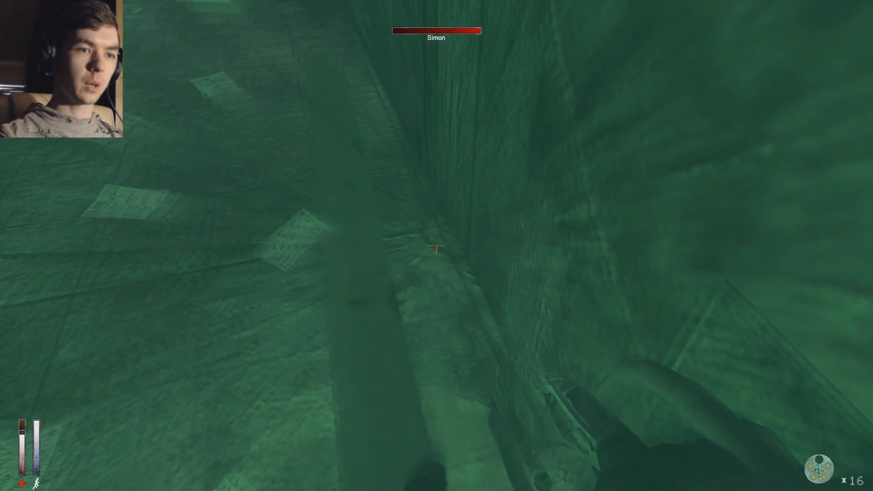
left_click(435, 249)
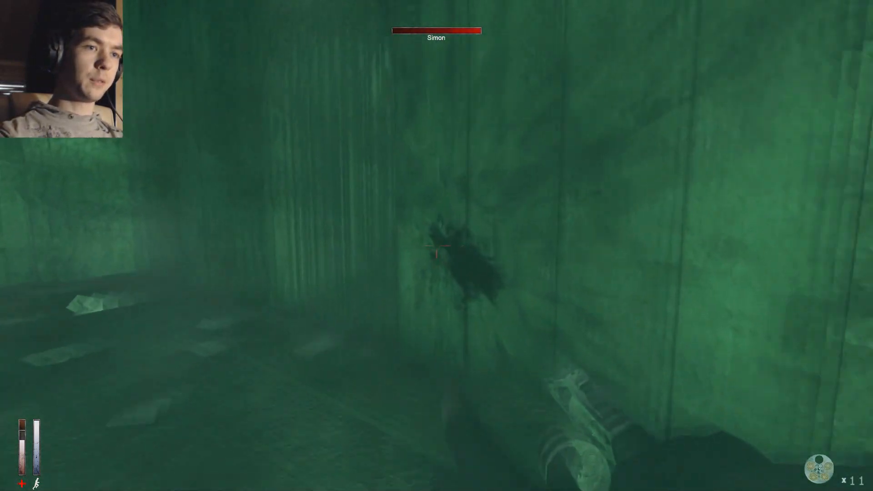
left_click(438, 255)
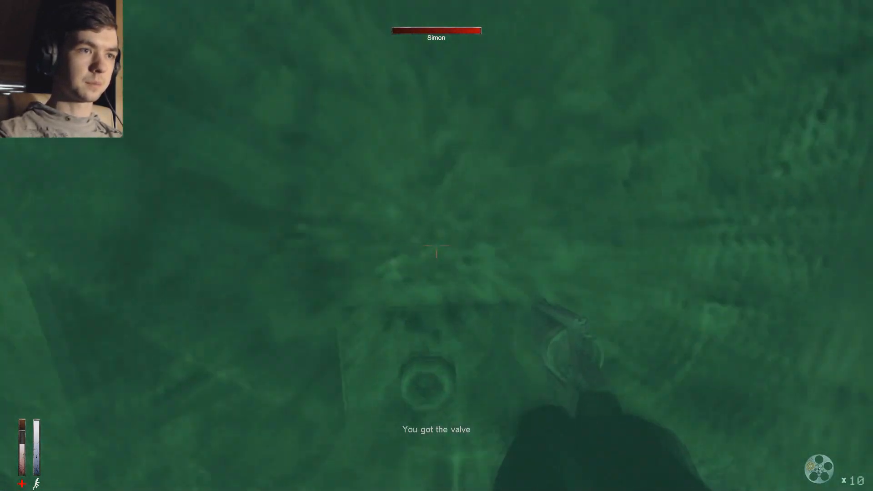
key("tab")
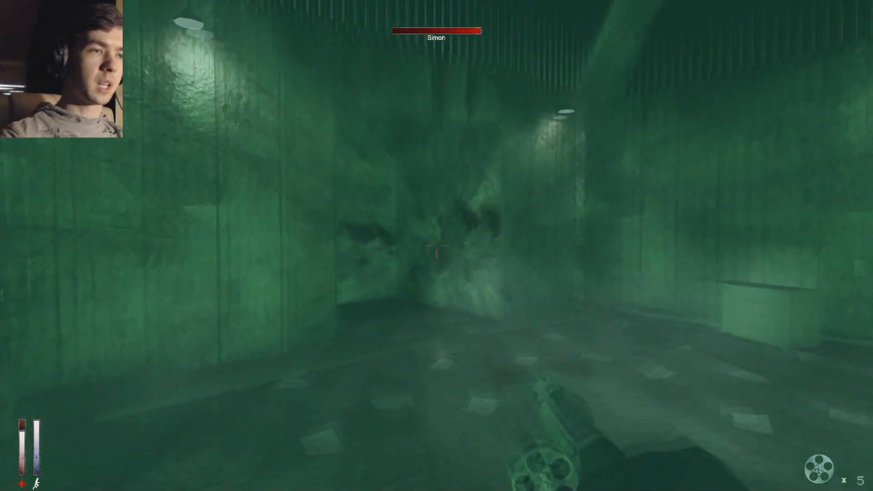
left_click(437, 255)
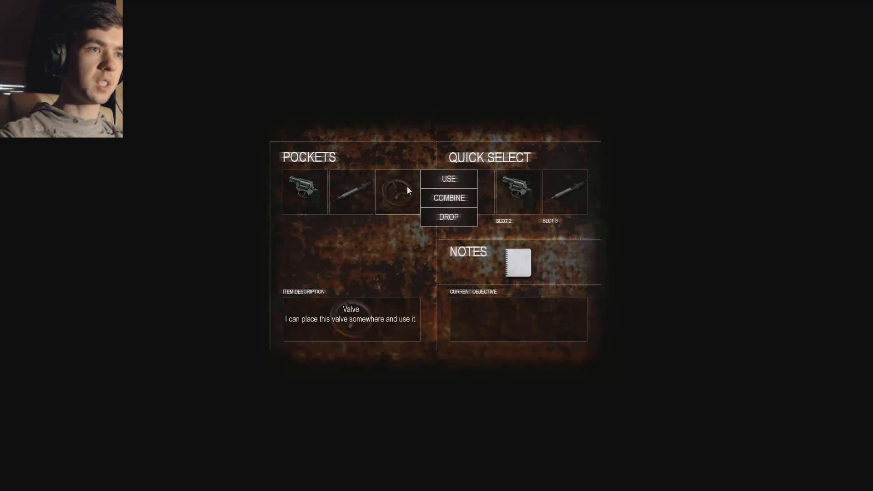
left_click(448, 179)
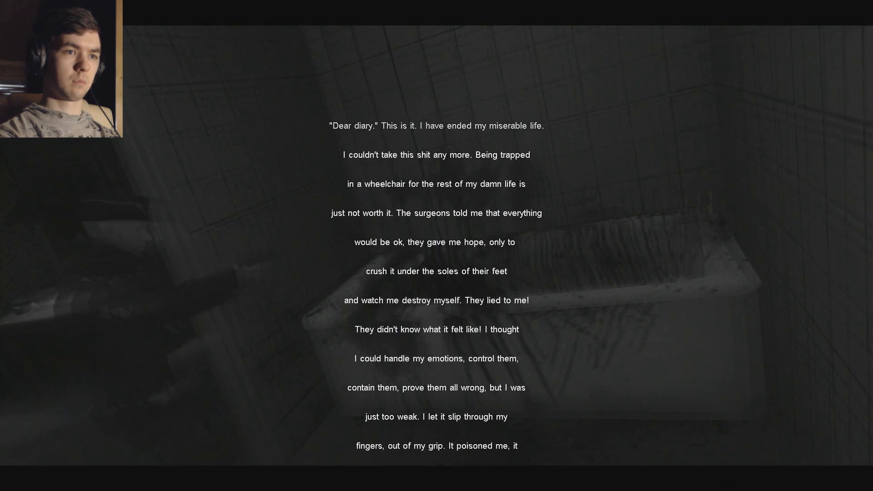
scroll("down", 3)
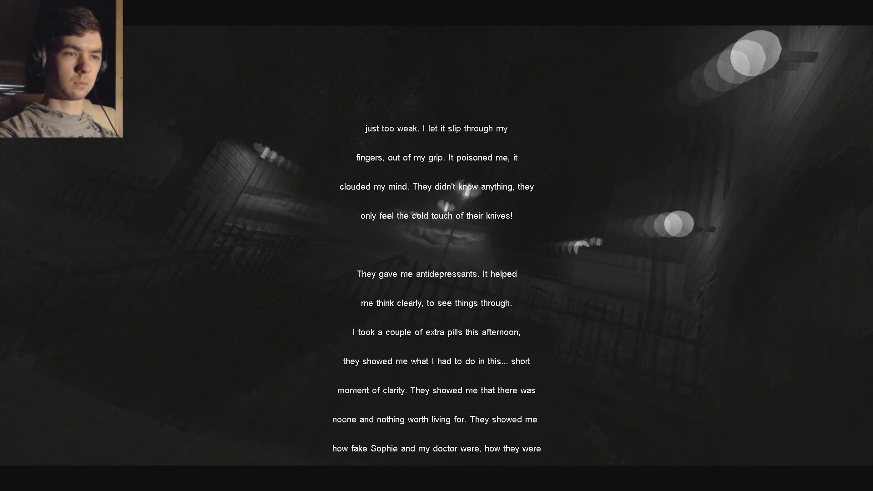
scroll("down", 3)
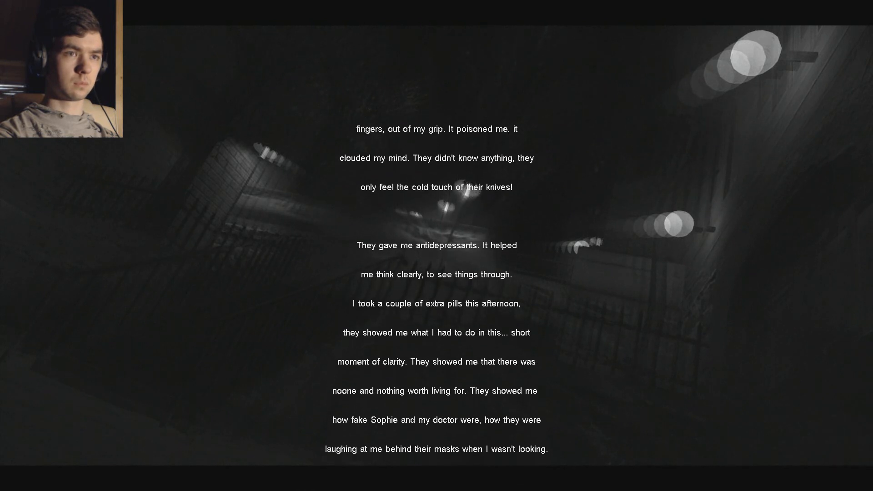
scroll("down", 3)
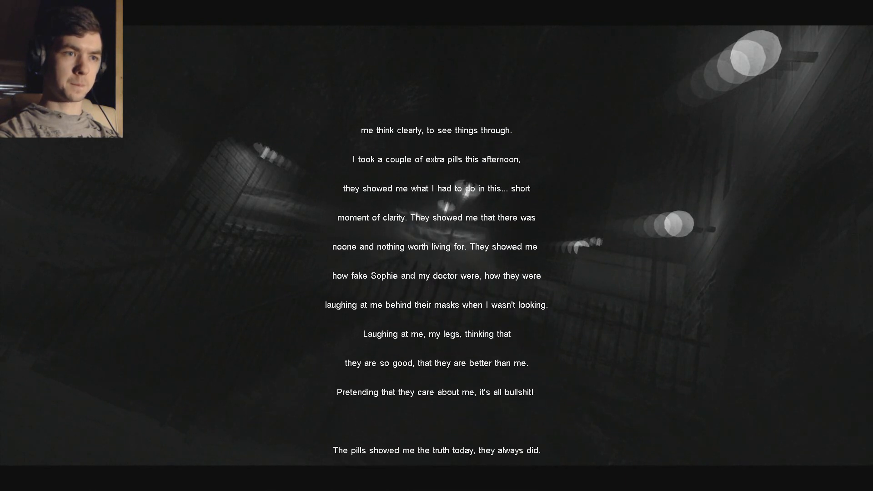
scroll("down", 3)
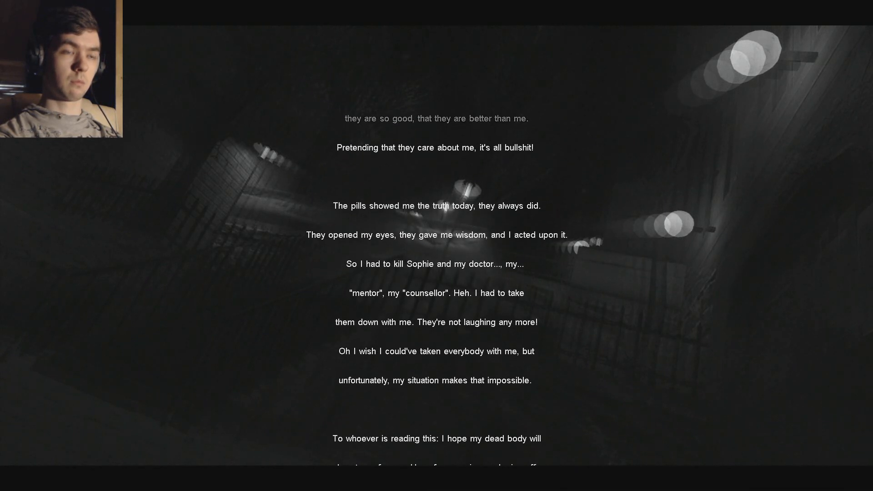
scroll("down", 3)
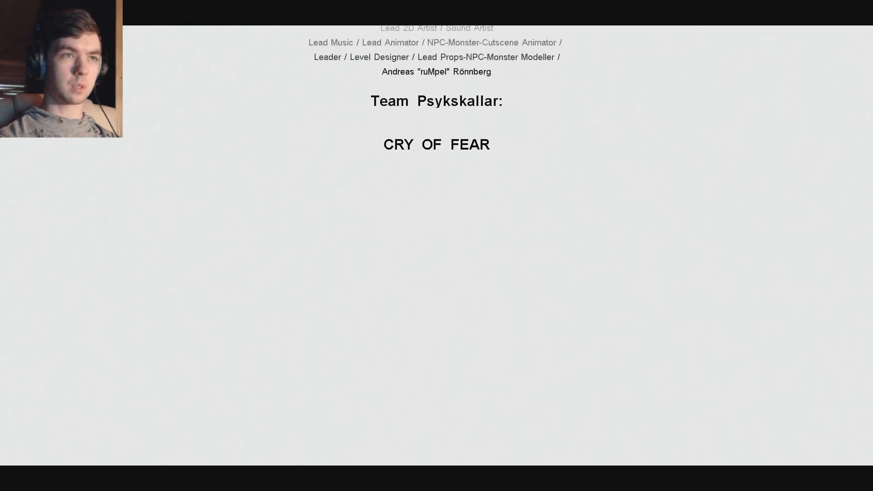
scroll("down", 3)
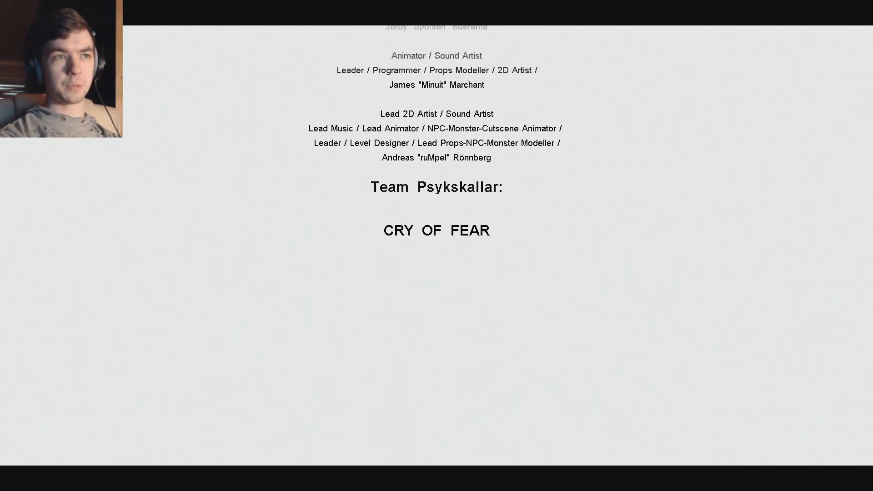
scroll("down", 3)
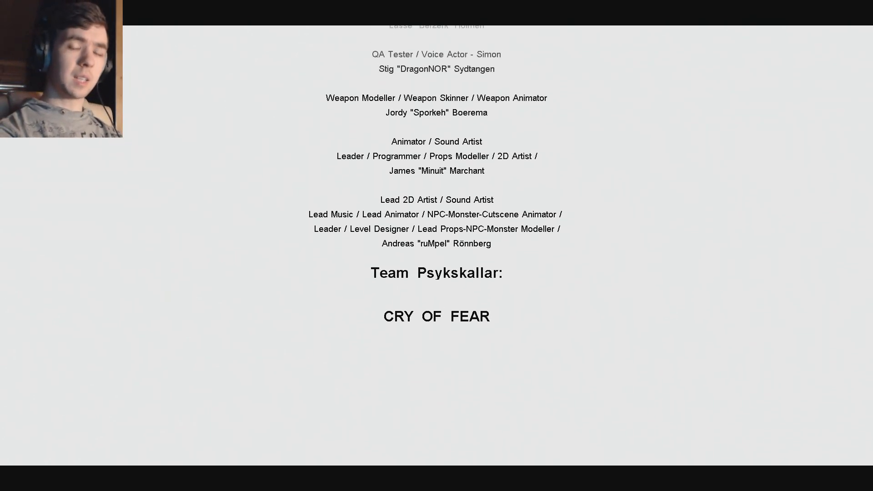
scroll("down", 3)
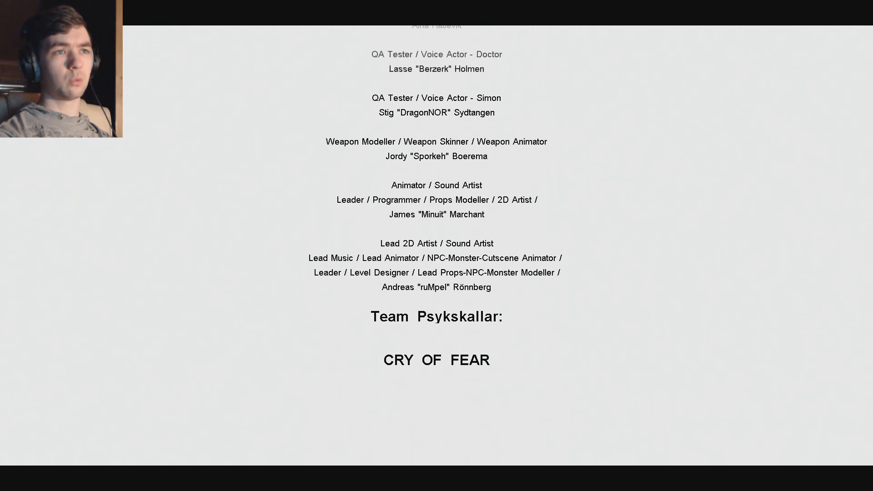
scroll("down", 3)
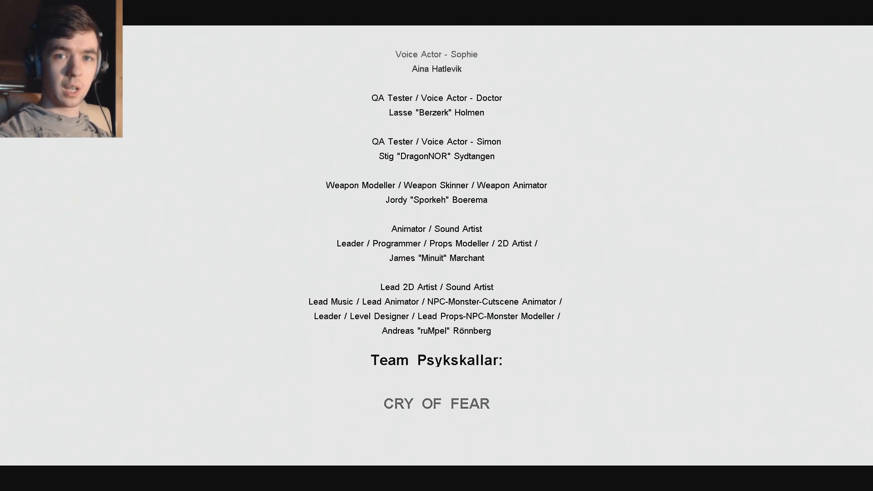
scroll("down", 3)
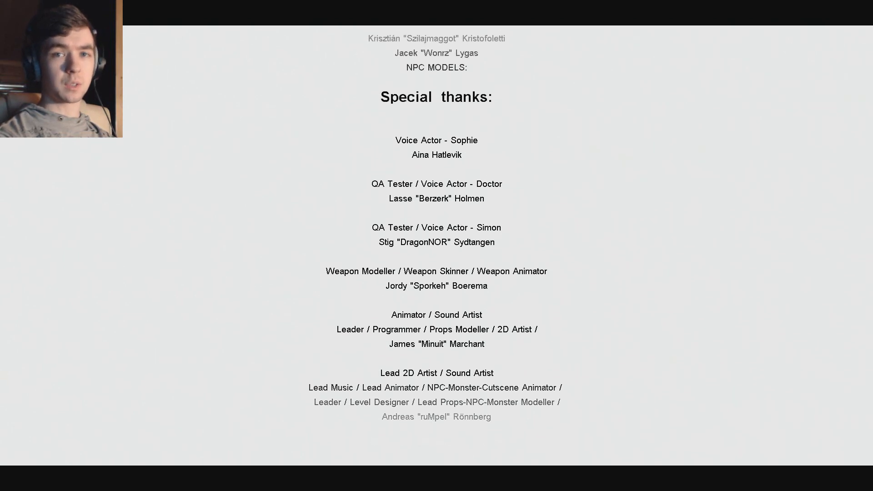
scroll("down", 3)
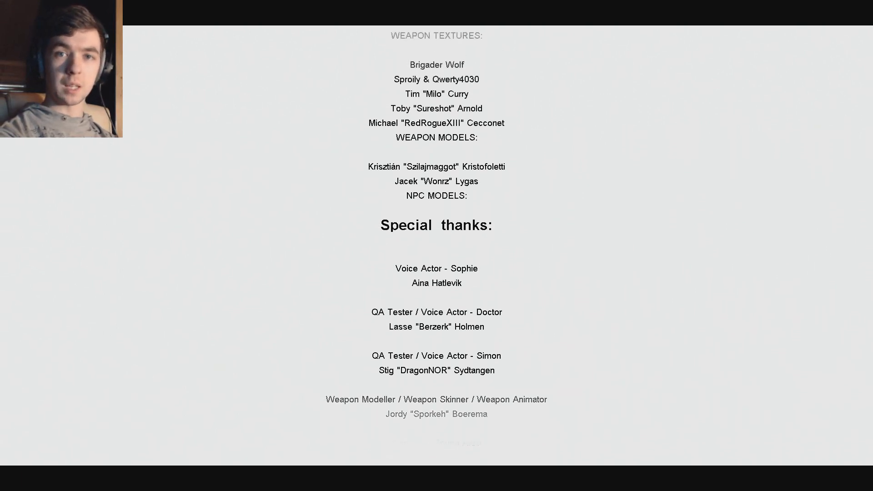
scroll("down", 3)
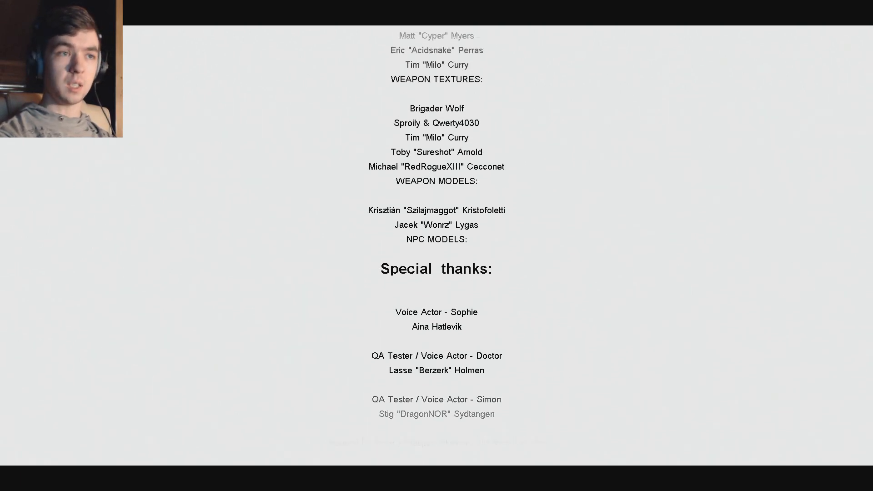
scroll("down", 3)
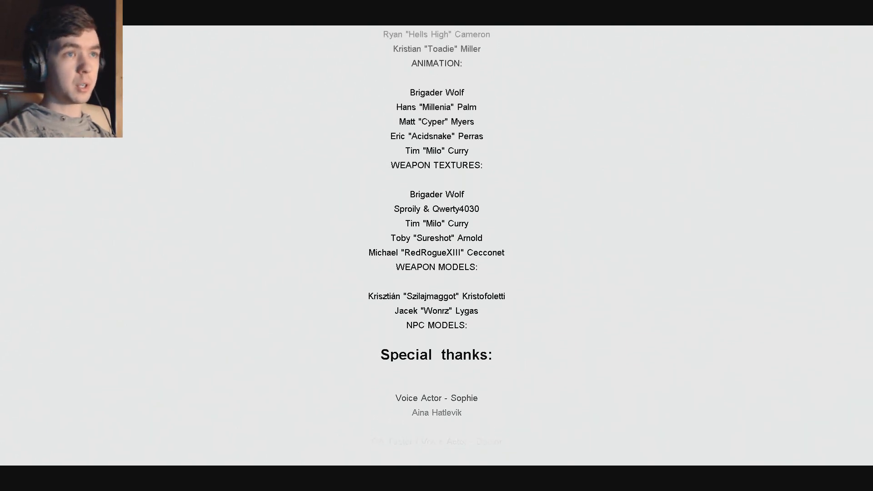
scroll("up", 3)
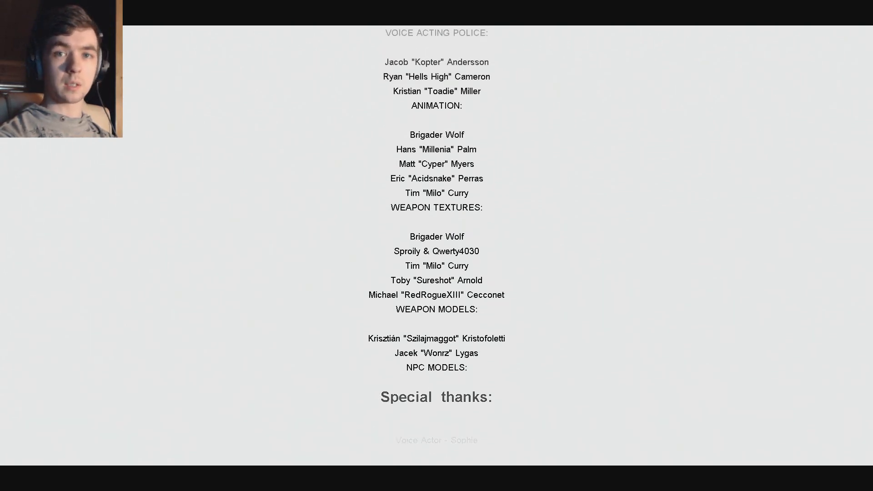
scroll("down", 3)
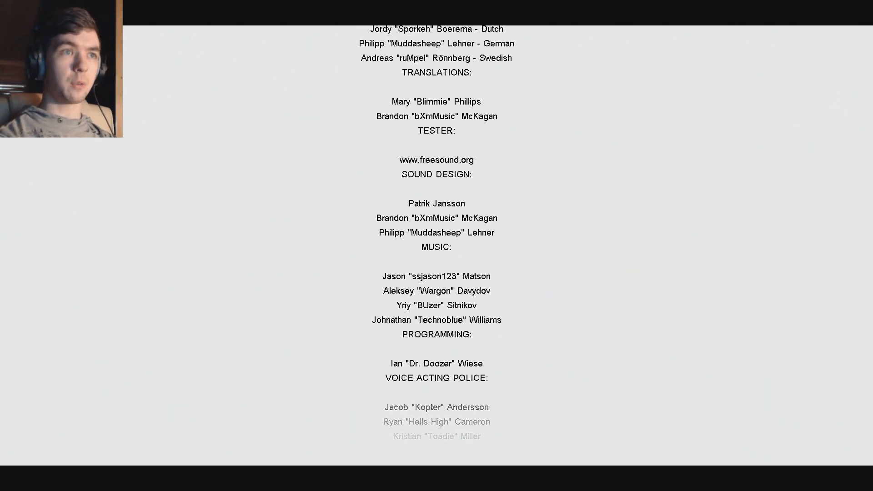
scroll("down", 3)
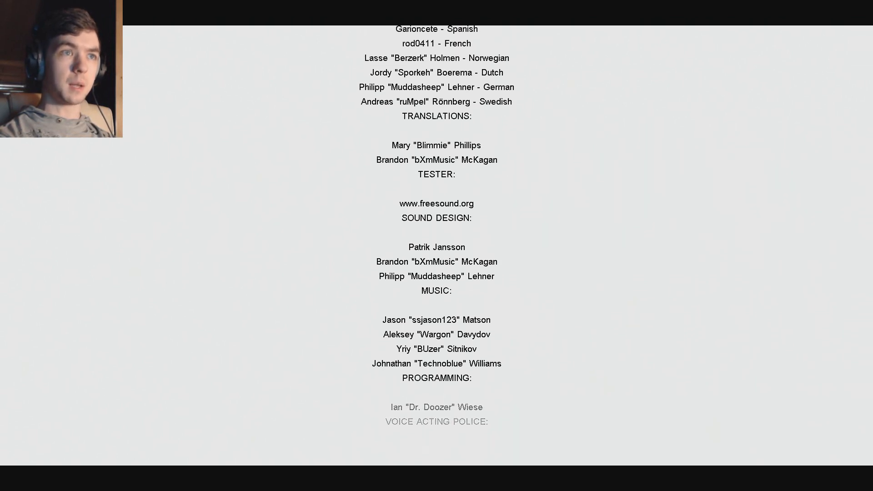
scroll("down", 3)
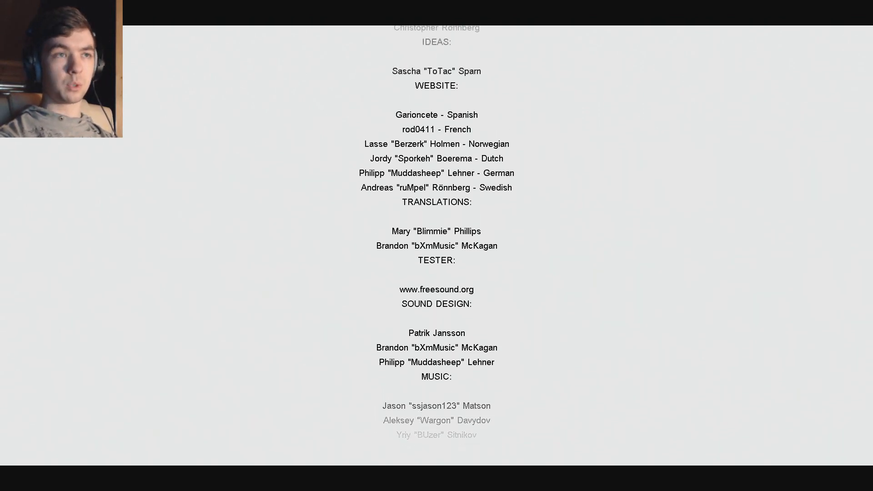
scroll("down", 3)
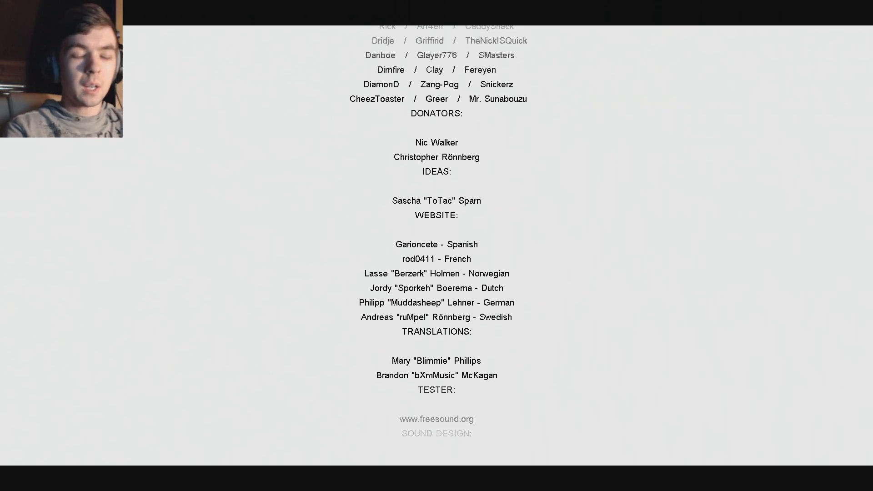
scroll("up", 3)
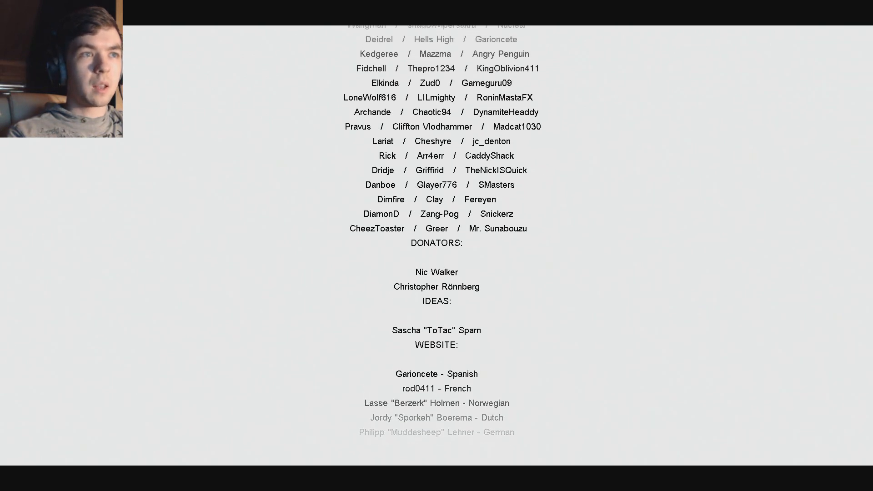
scroll("down", 3)
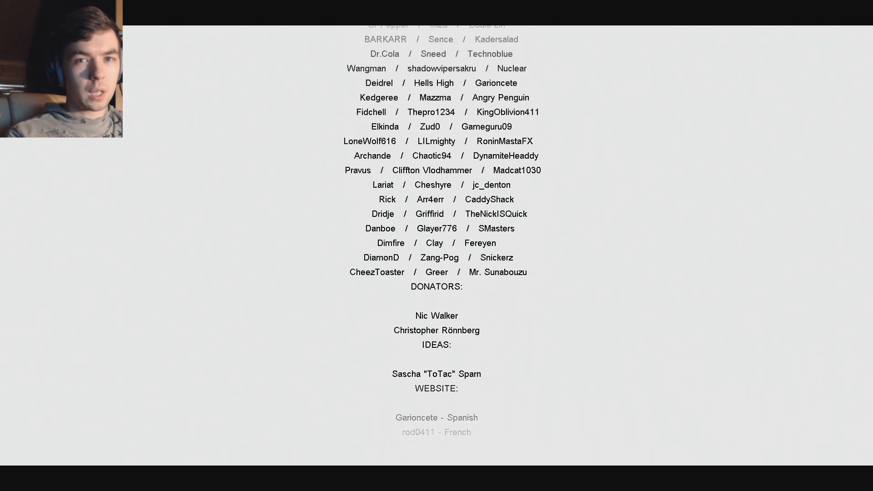
scroll("down", 3)
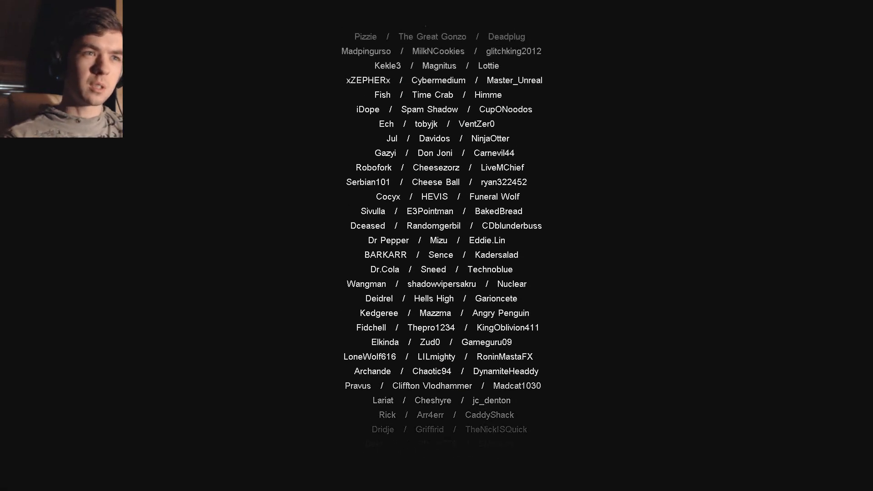
scroll("down", 3)
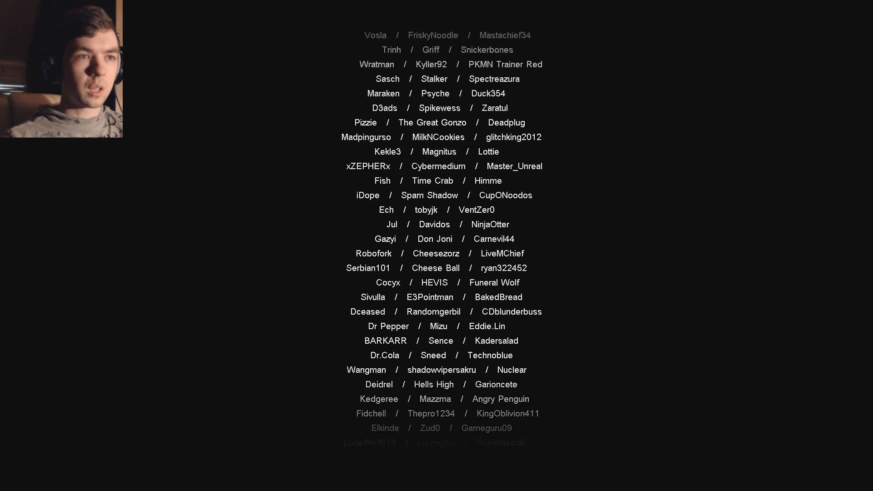
scroll("down", 3)
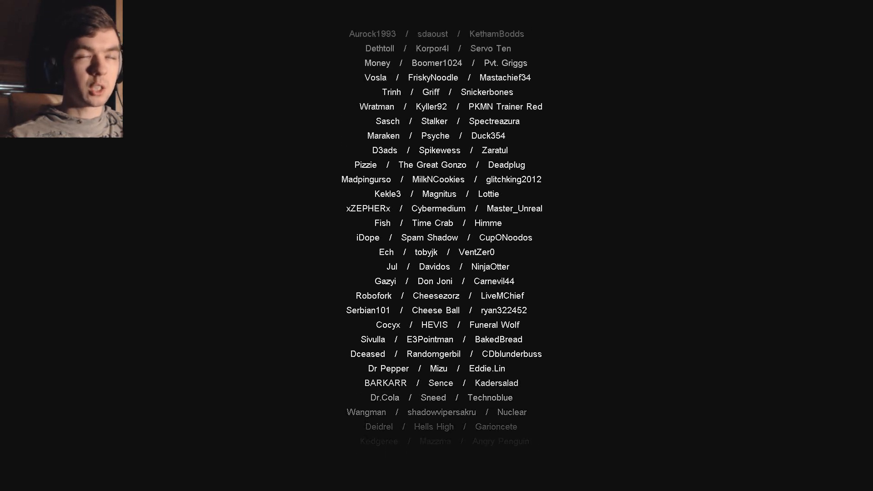
scroll("down", 3)
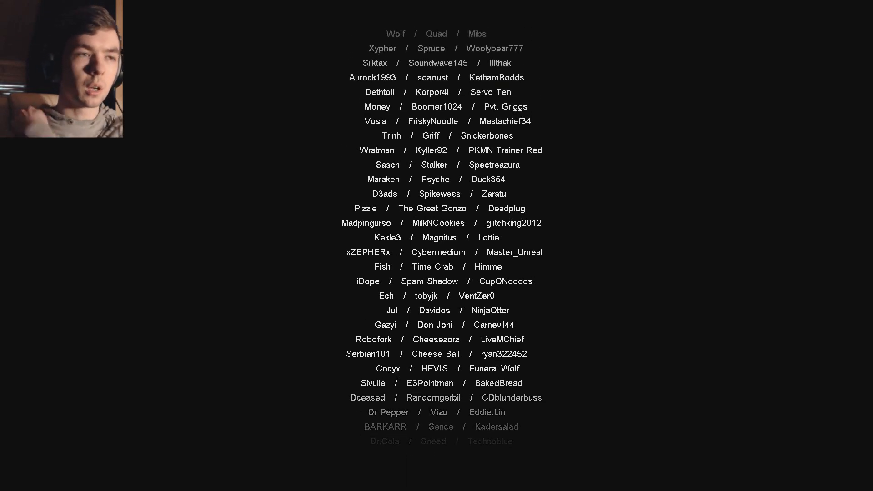
scroll("down", 3)
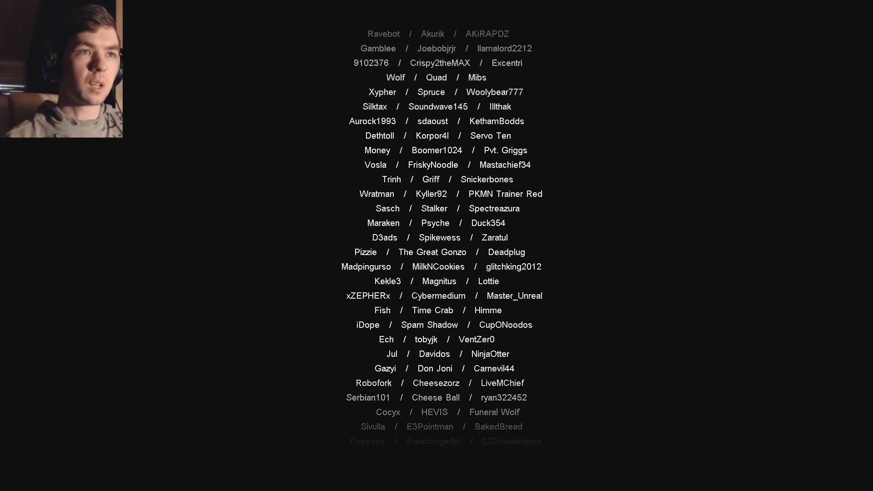
scroll("down", 3)
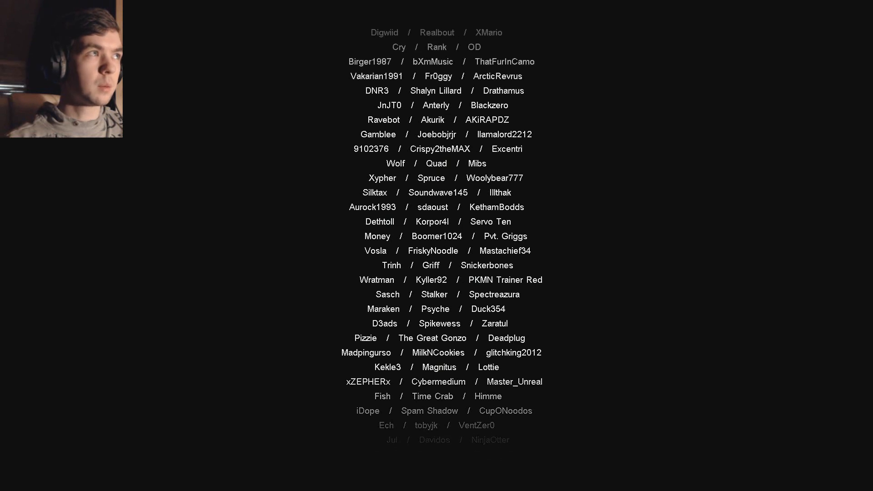
scroll("down", 3)
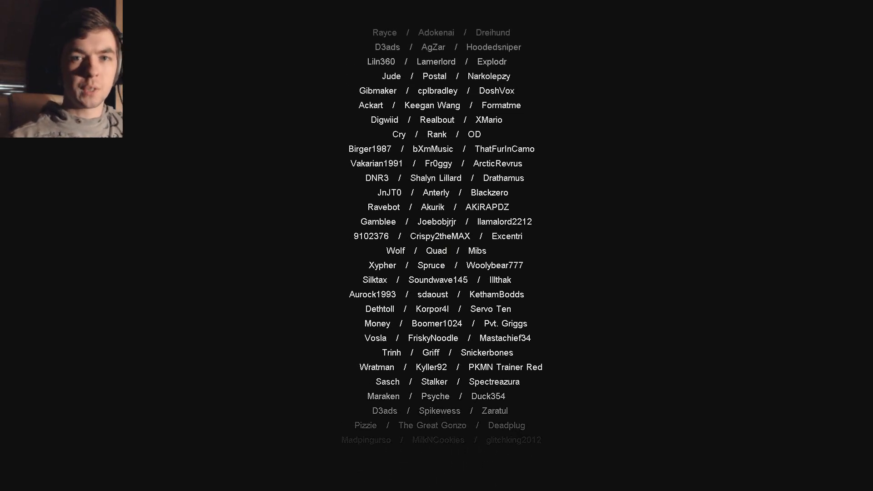
scroll("down", 3)
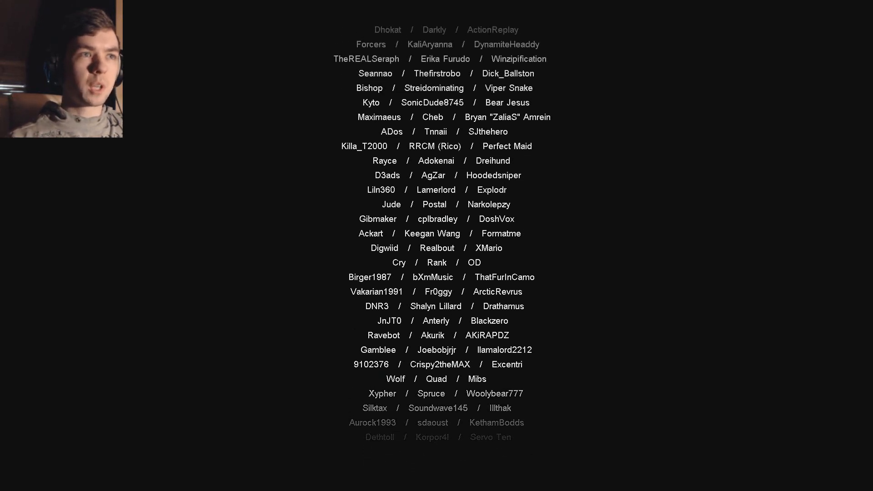
scroll("down", 3)
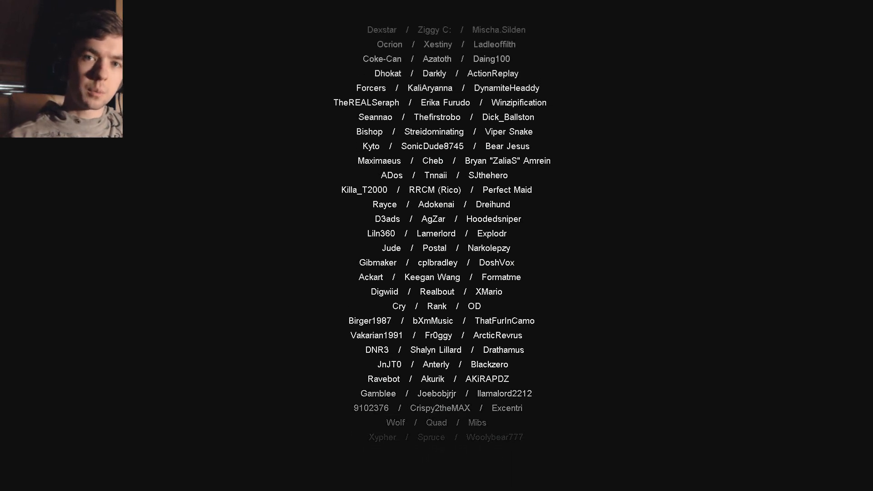
scroll("down", 3)
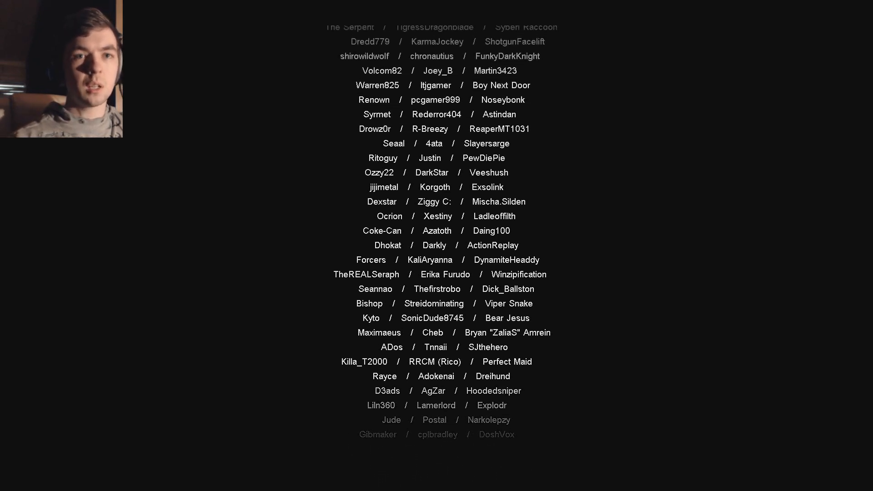
scroll("down", 3)
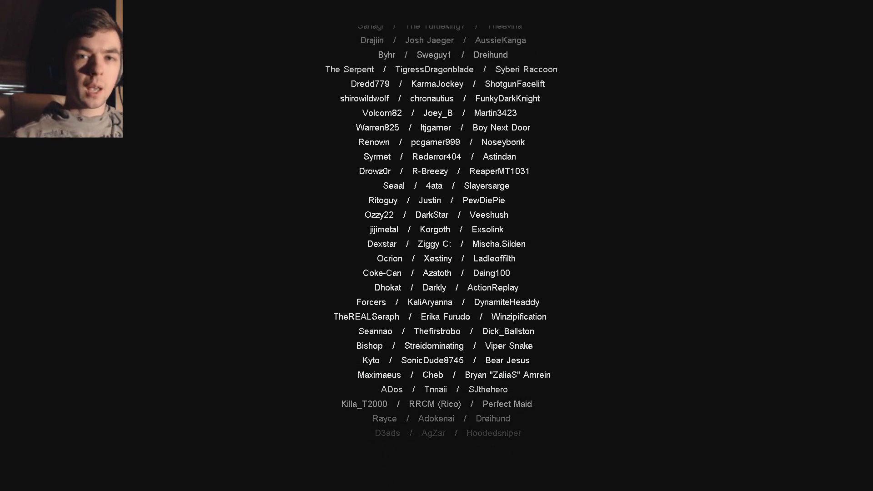
scroll("down", 3)
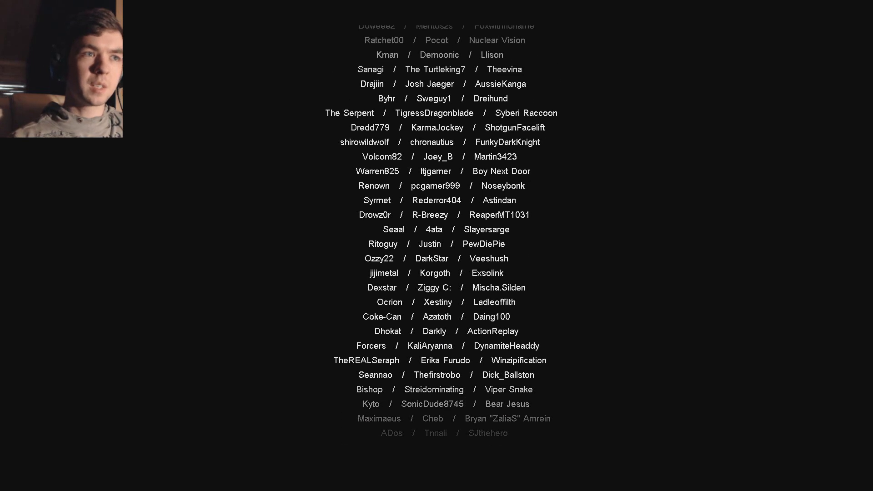
scroll("down", 3)
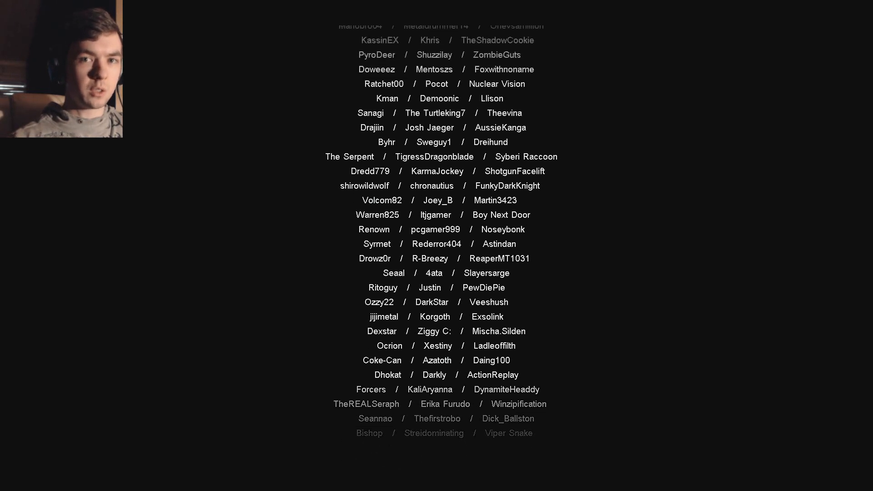
scroll("down", 3)
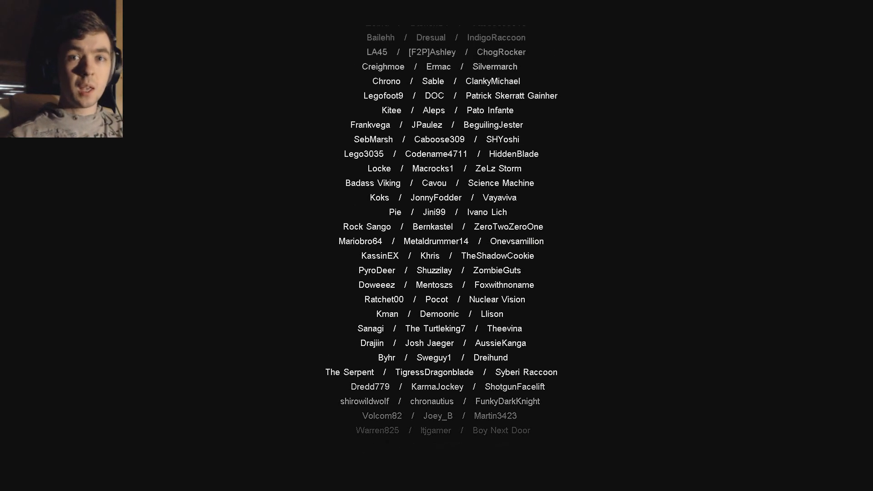
scroll("up", 3)
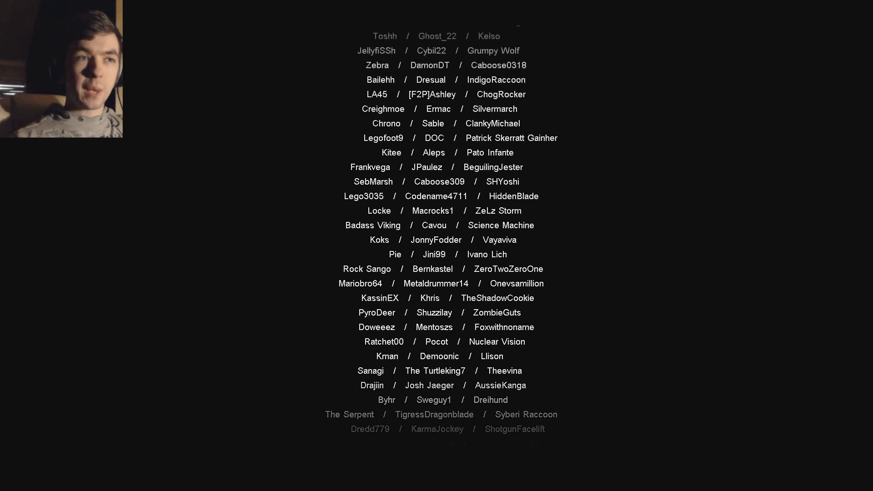